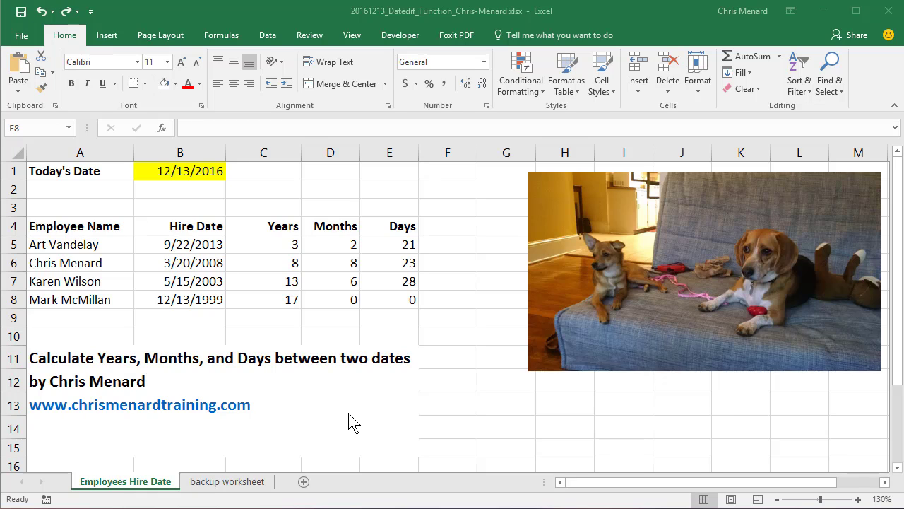
mouse_move(396, 381)
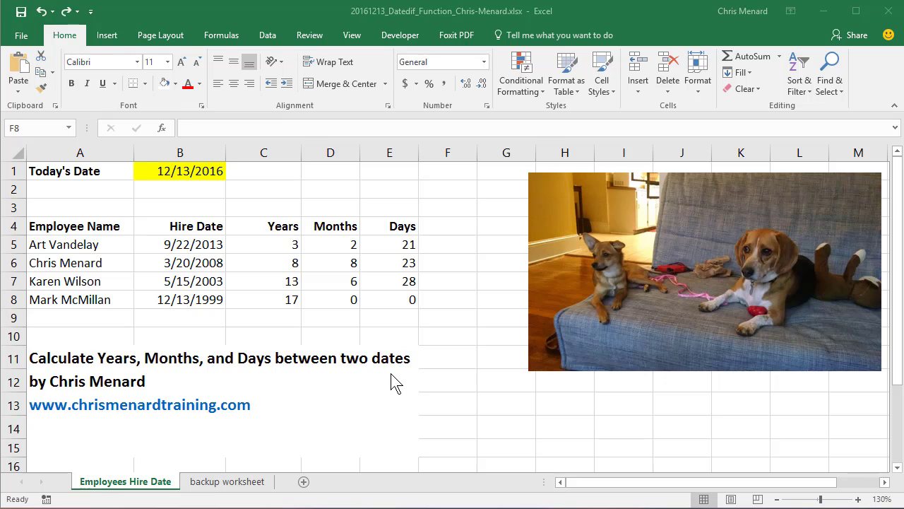
mouse_move(403, 384)
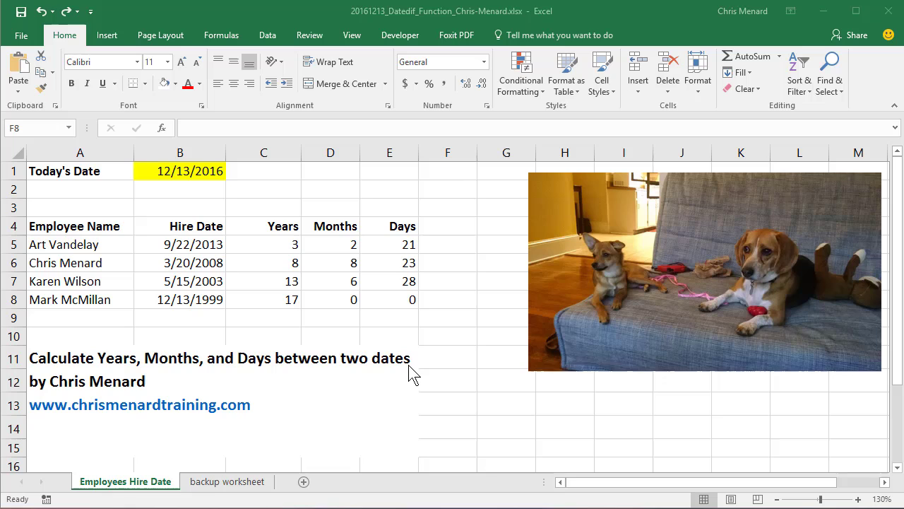
mouse_move(186, 243)
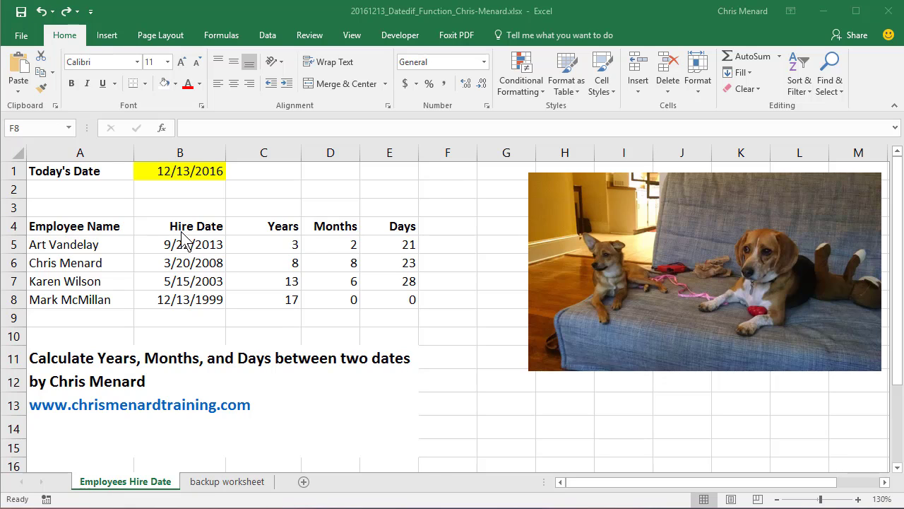
- Enter today's date in B1 as a =TODAY() formula
left_click(180, 171)
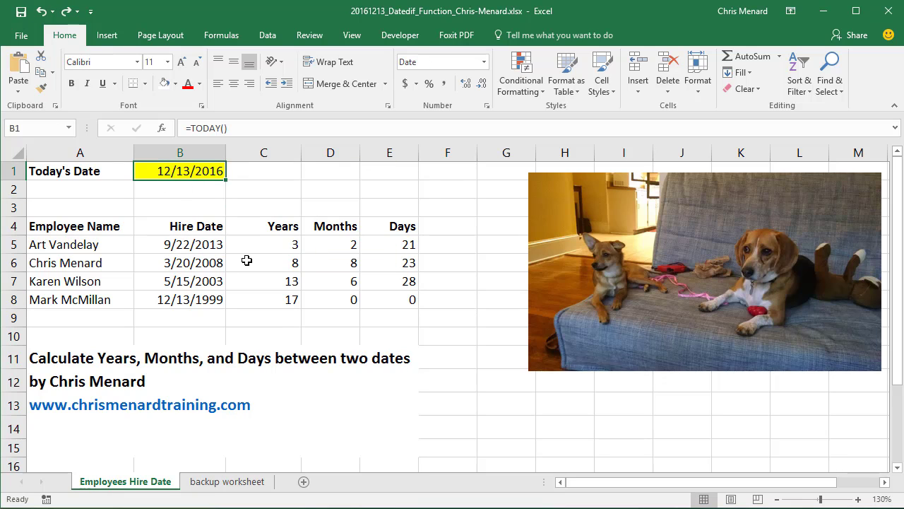
type("=t")
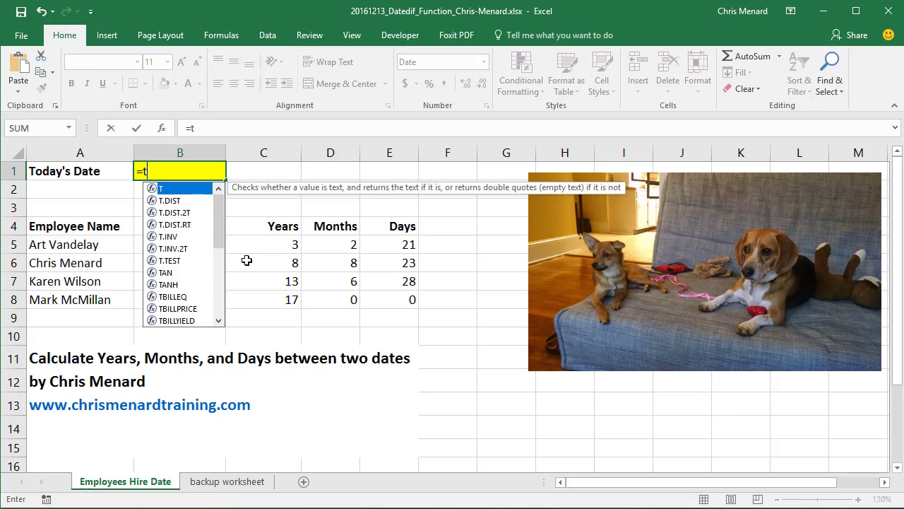
type("ODAY(")
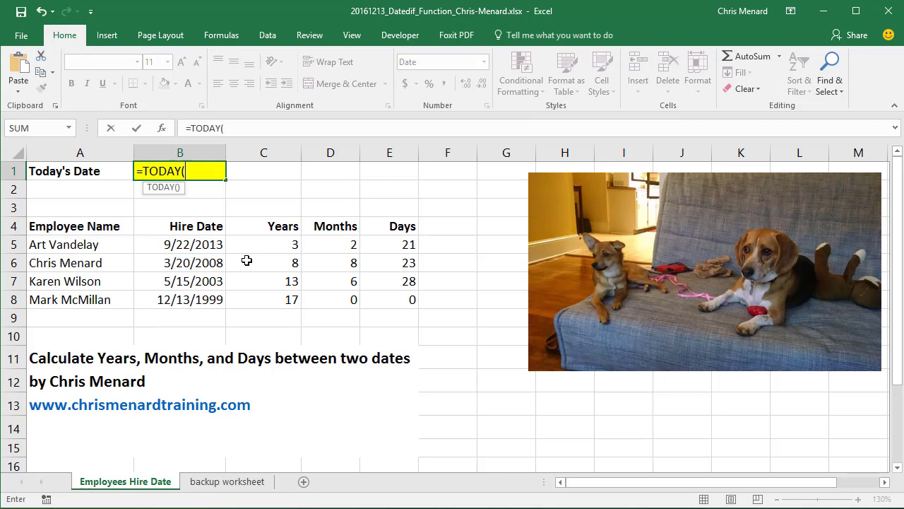
key("enter")
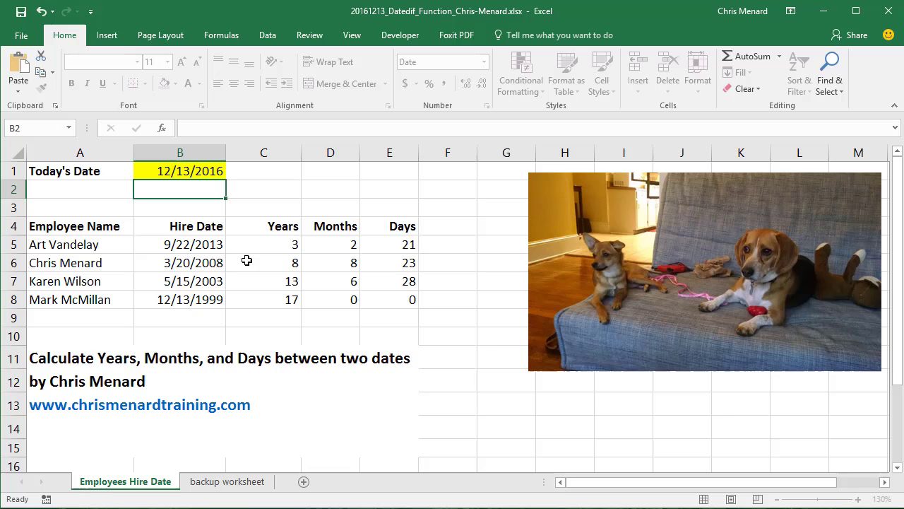
left_click(179, 171)
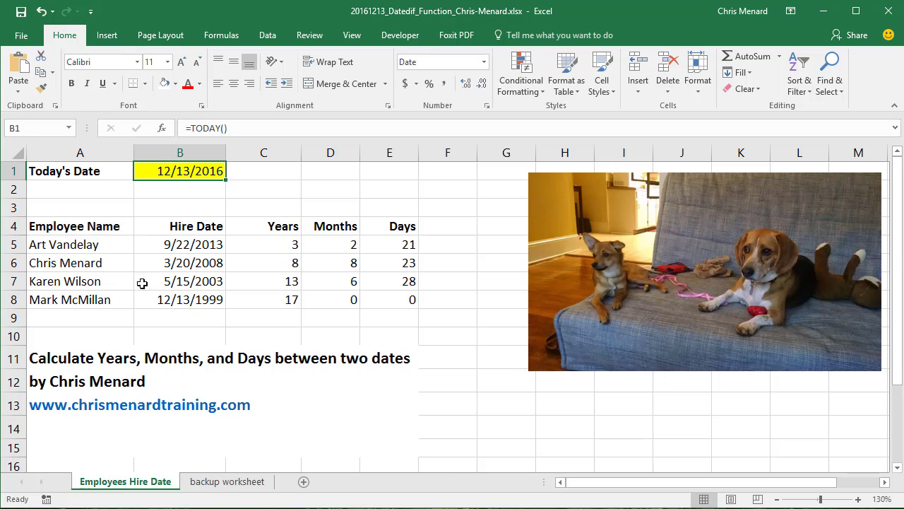
- Change Art Vandelay's hire date in B5 to 7/2/2001, giving 15 years, 5 months, 11 days
left_click(179, 243)
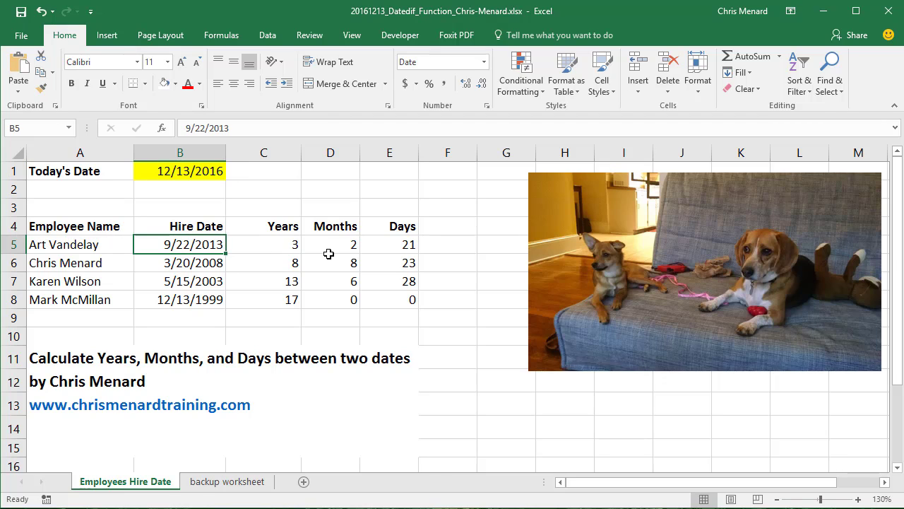
type("7/")
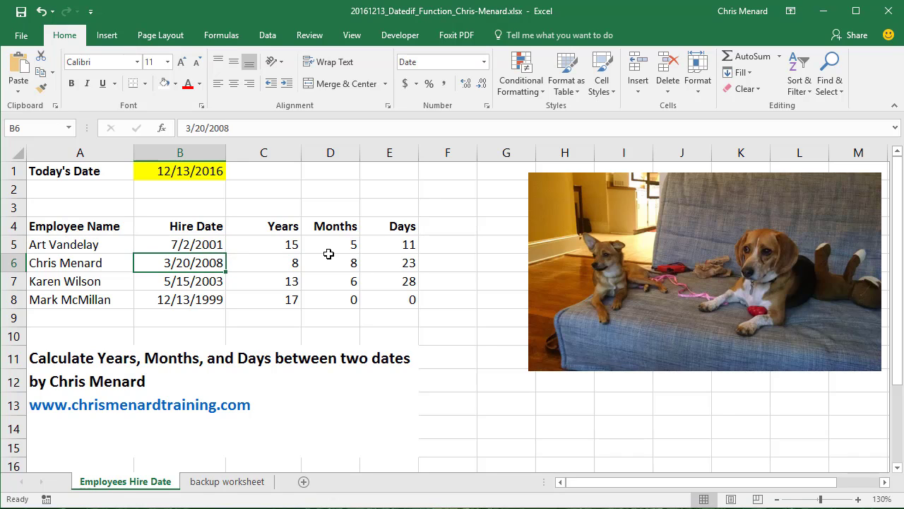
left_click(179, 243)
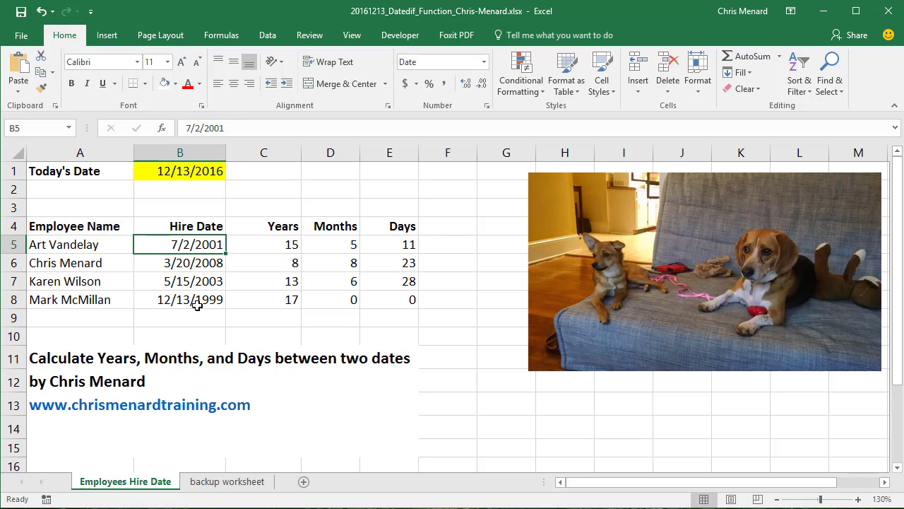
left_click(180, 300)
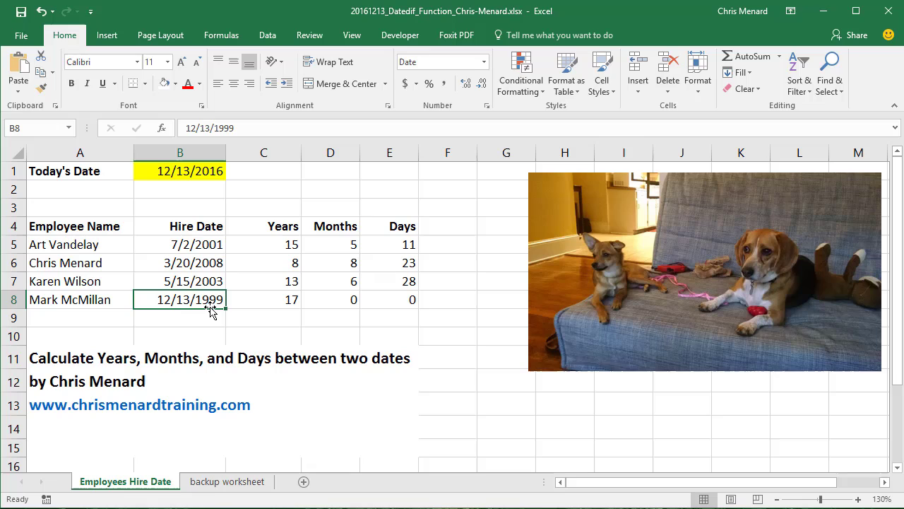
left_click(263, 300)
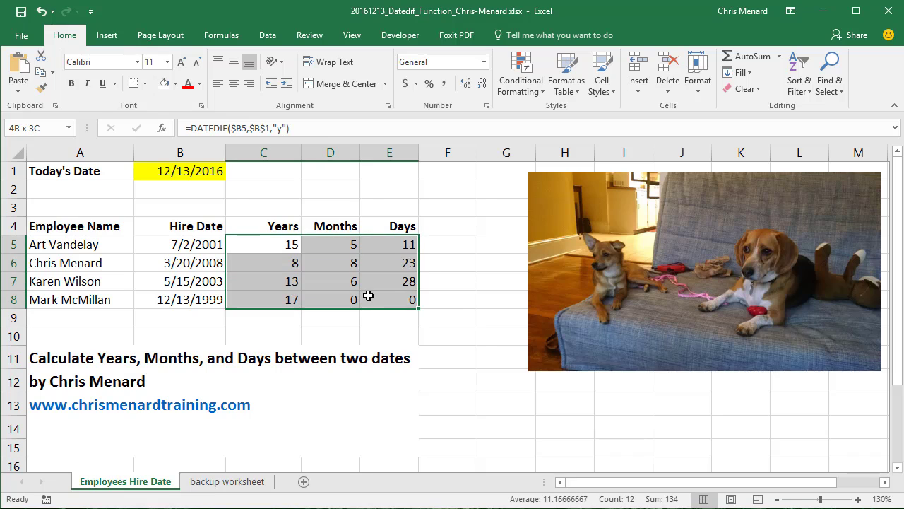
- Clear C5:E8 and enter =DATEDIF(B5,B1,"y") in C5 with absolute references, showing 15
key("Delete")
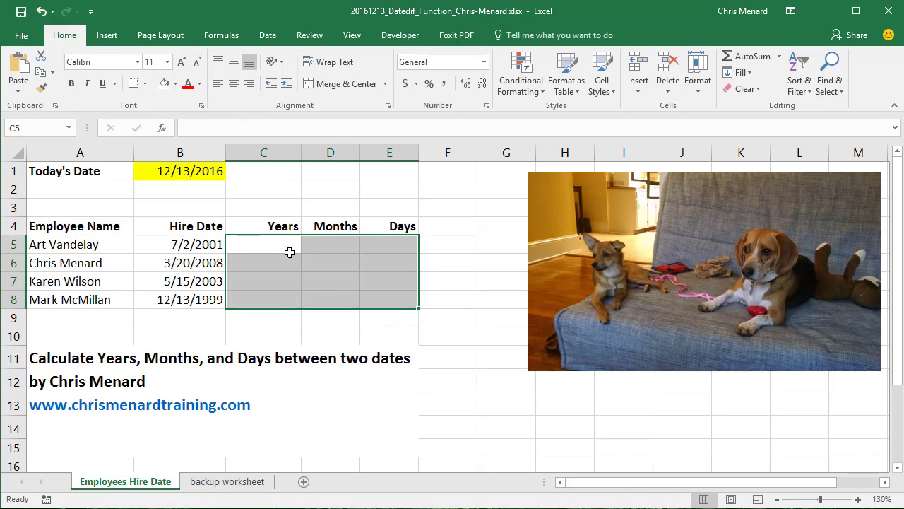
type("=datedif")
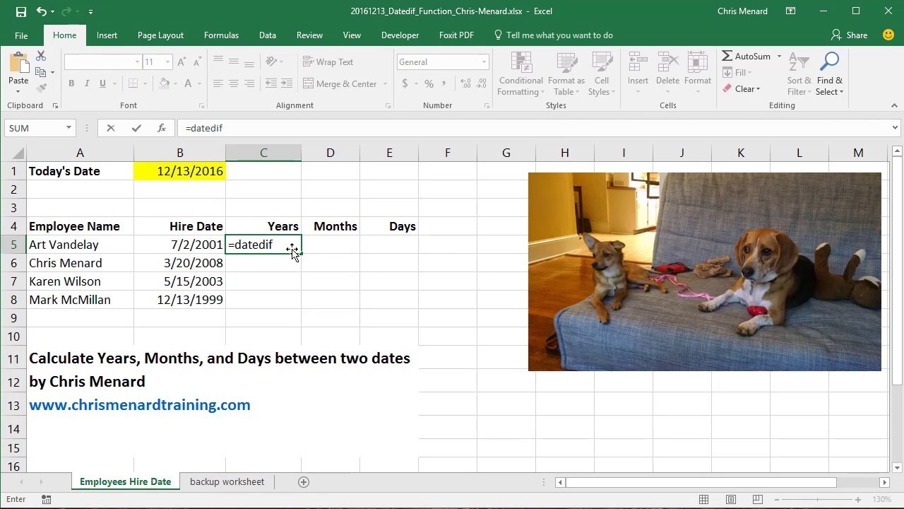
type("(")
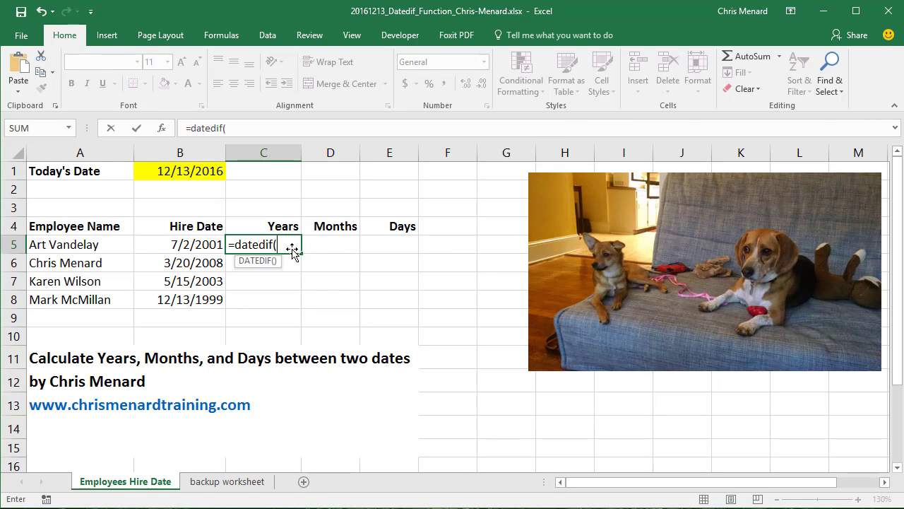
left_click(179, 244)
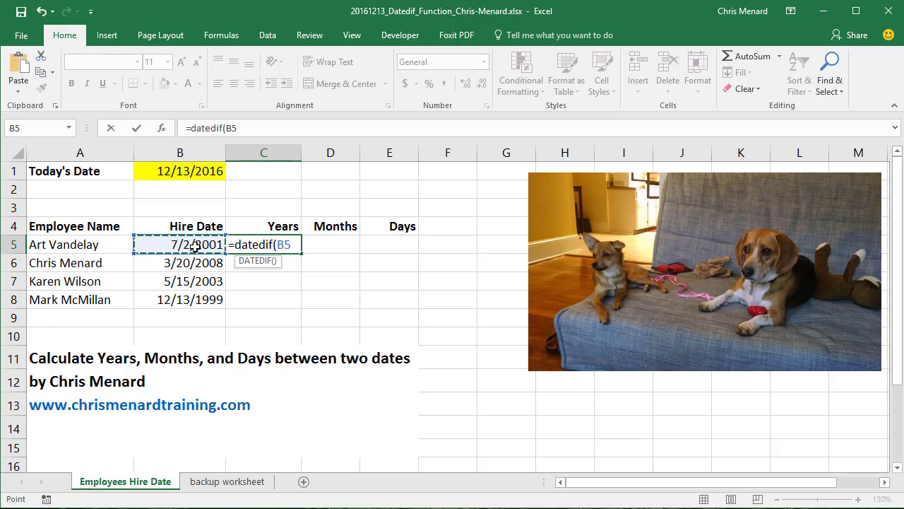
left_click(180, 171)
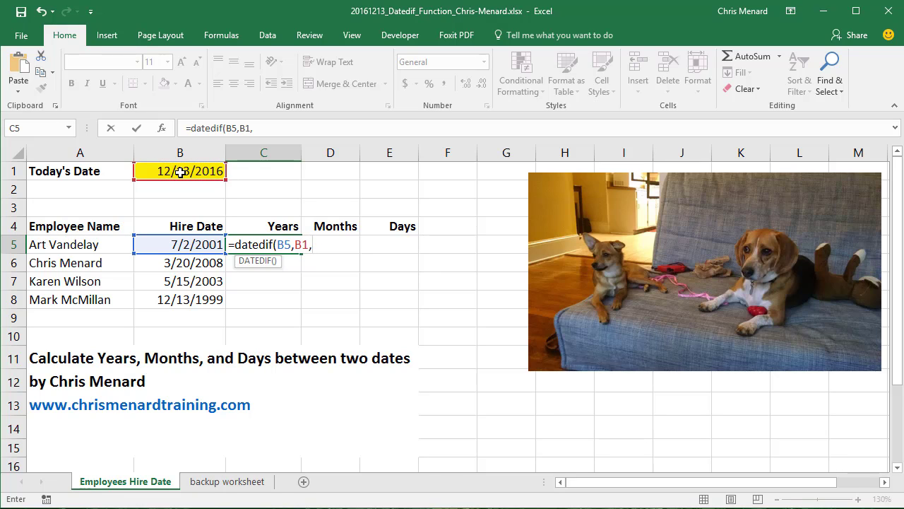
type("\"y")
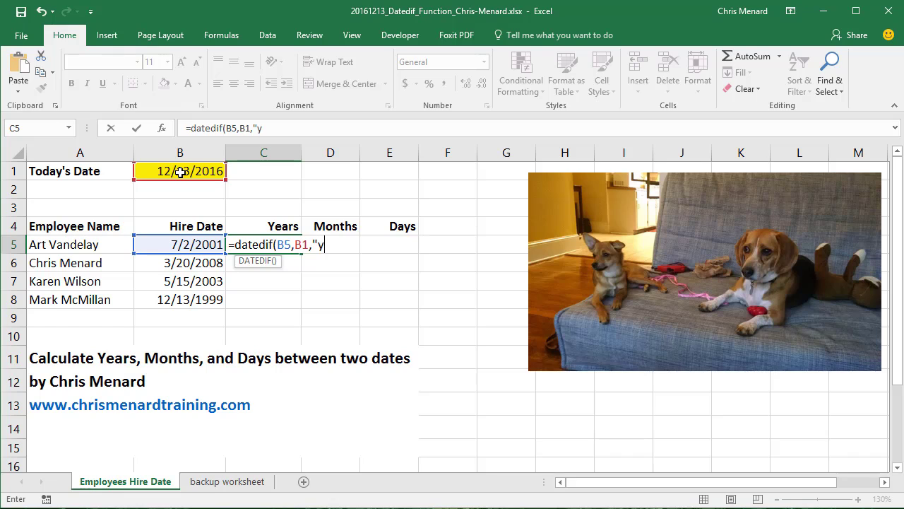
key("enter")
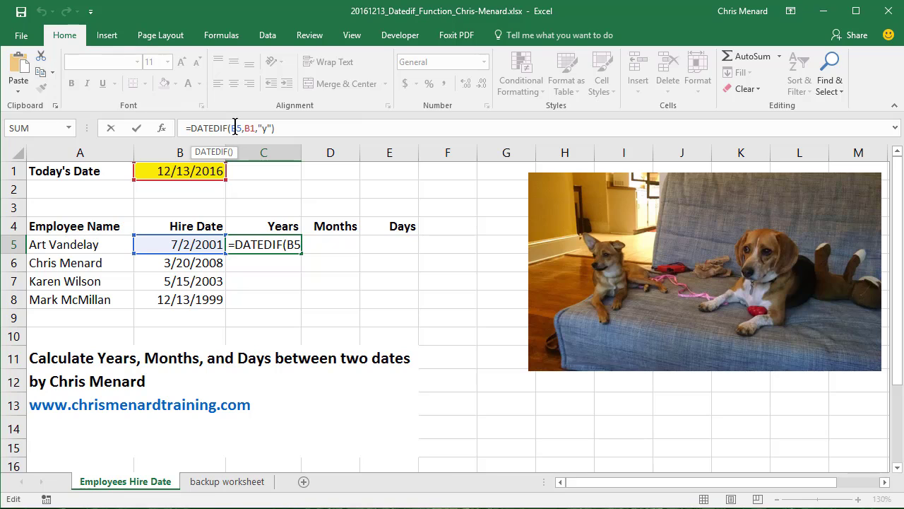
key("f4")
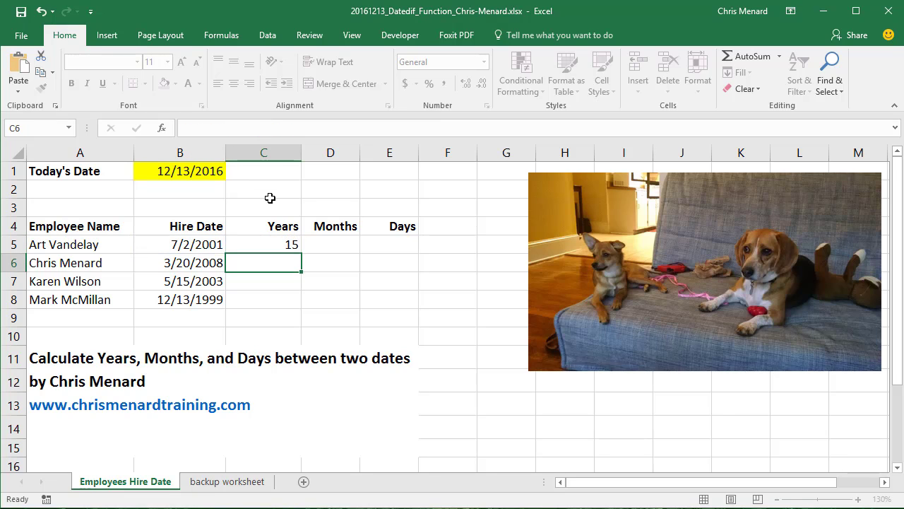
- Fill C5's DATEDIF across to D5 ("m") and E5 ("d"), showing 185 months and 5643 days
left_click(263, 243)
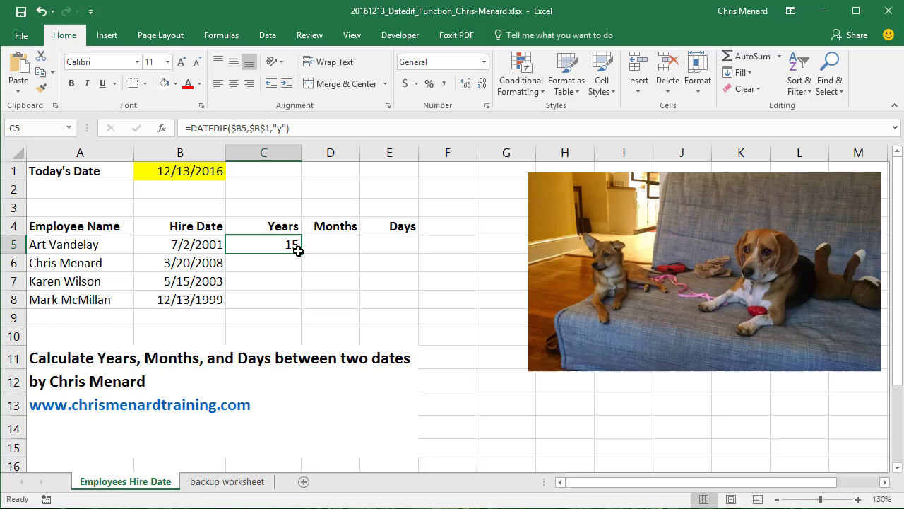
left_click_drag(298, 244, 404, 248)
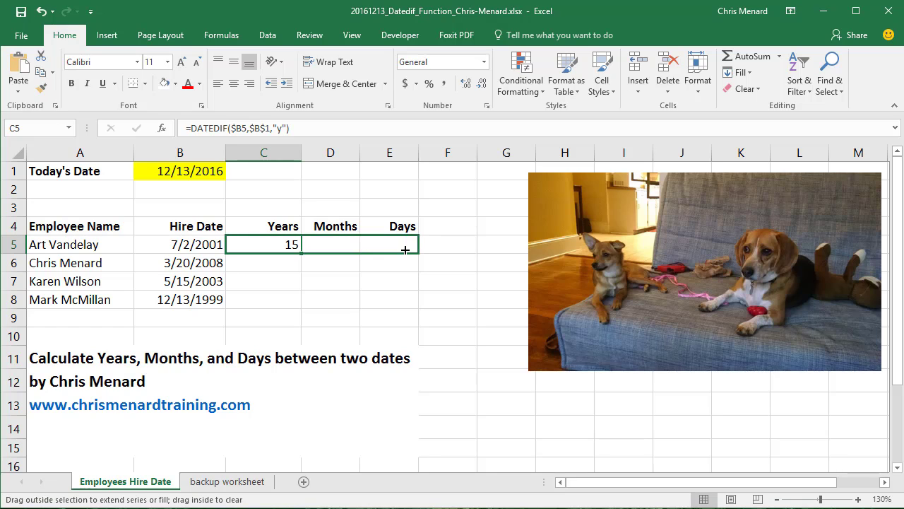
left_click_drag(300, 245, 417, 245)
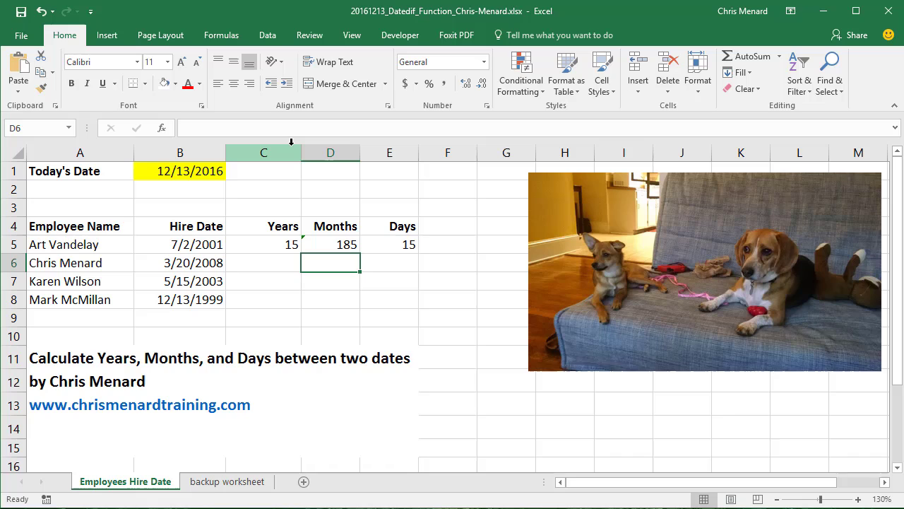
left_click(390, 243)
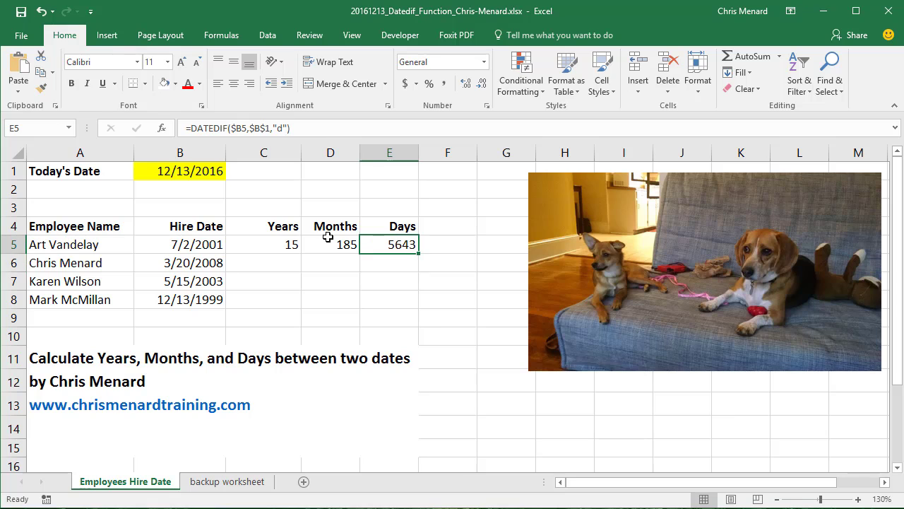
left_click(263, 243)
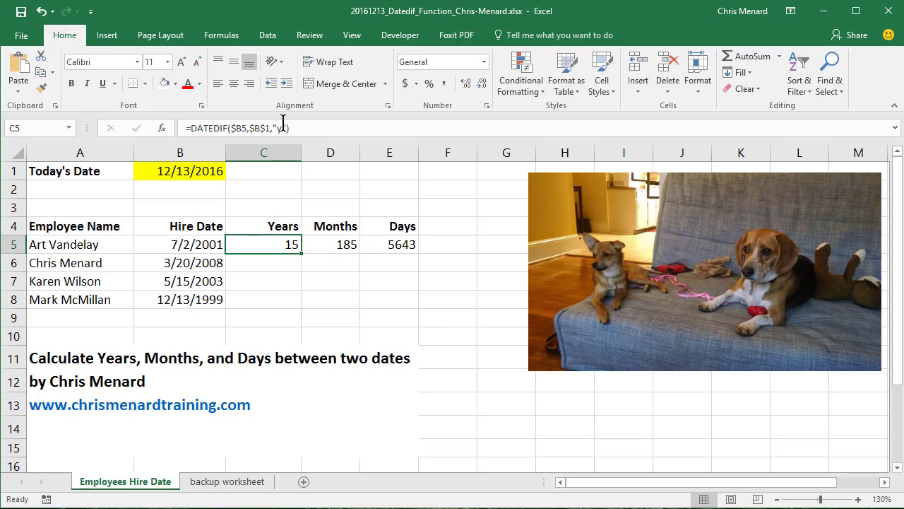
- Change D5's DATEDIF unit from "m" to "ym" so Art Vandelay's months show 5
left_click(331, 243)
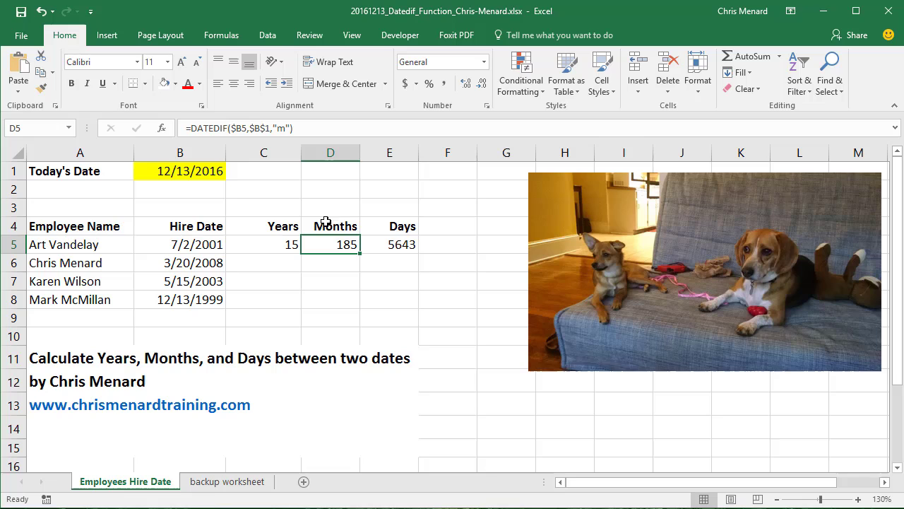
mouse_move(388, 246)
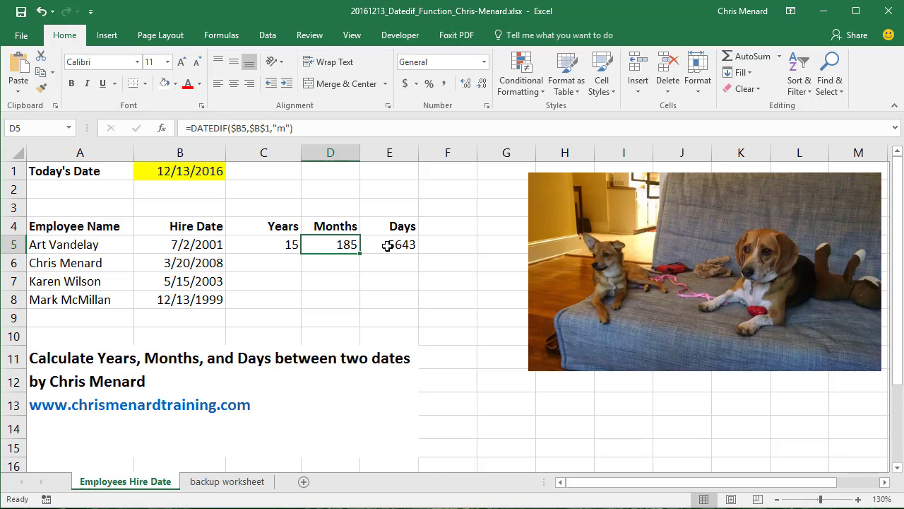
left_click(390, 244)
type("y")
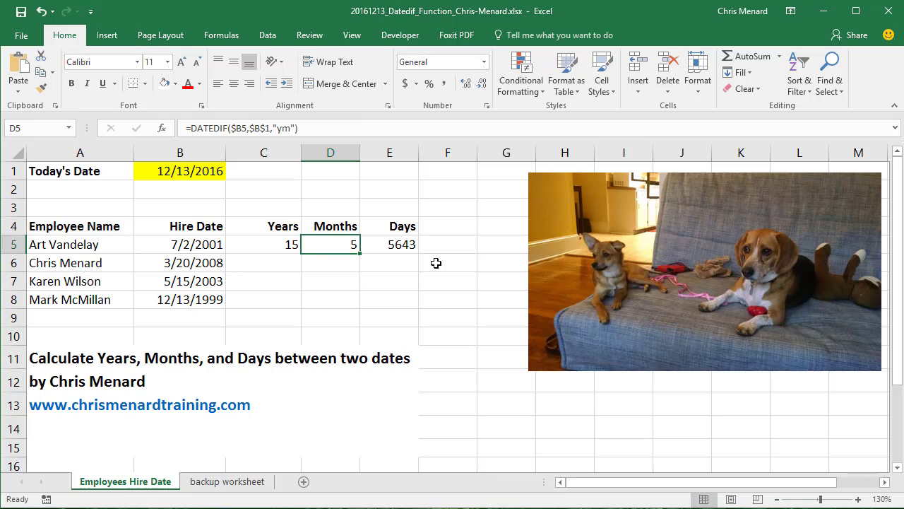
- Change E5's DATEDIF unit from "d" to "md" so Art Vandelay's days show 11
left_click(390, 243)
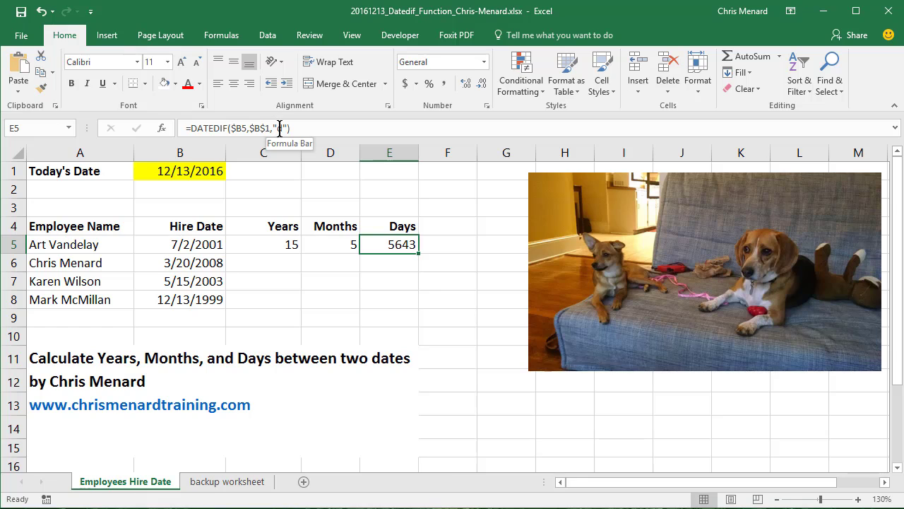
type("d")
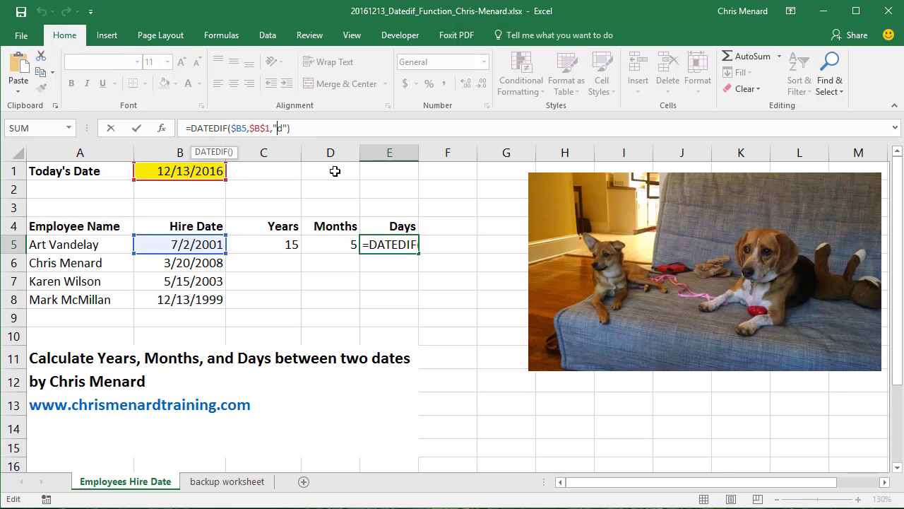
type("m")
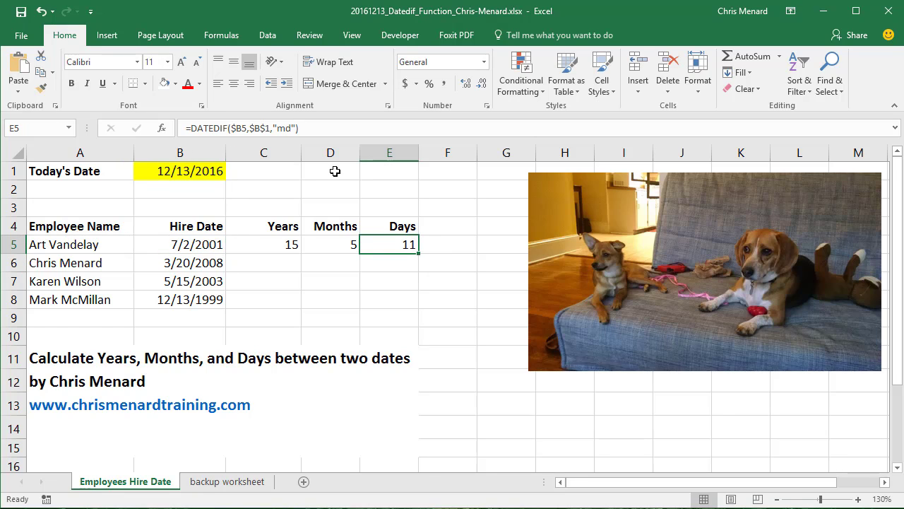
mouse_move(380, 247)
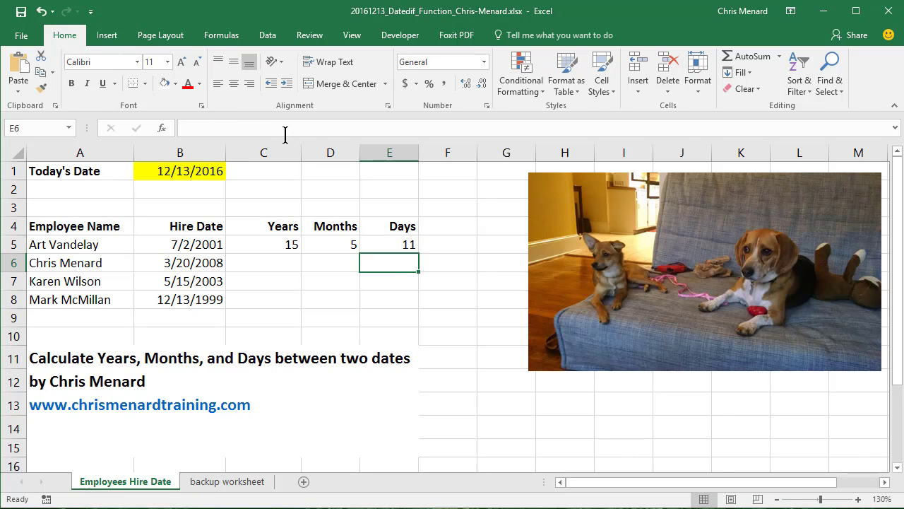
- Fill the C5:E5 formulas down to row 8: Chris 8/8/23, Karen 13/6/28, Mark 17/0/0
left_click(390, 243)
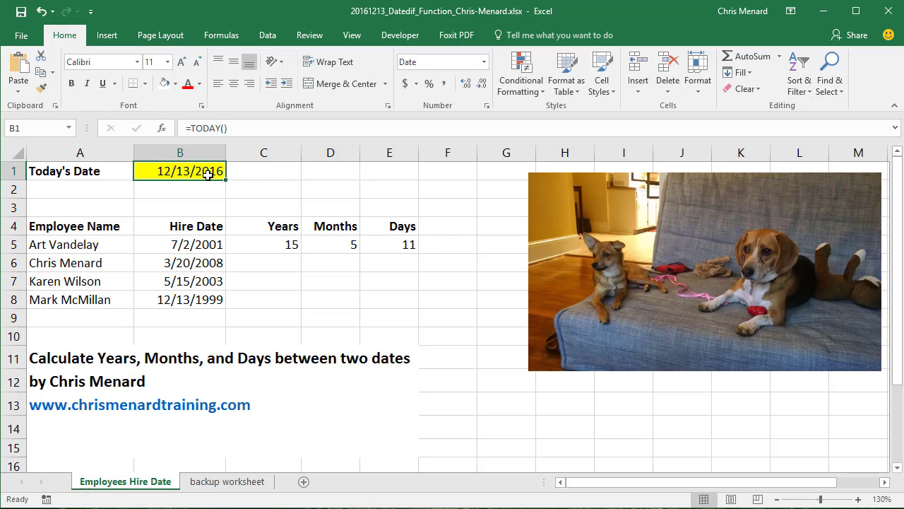
left_click(263, 243)
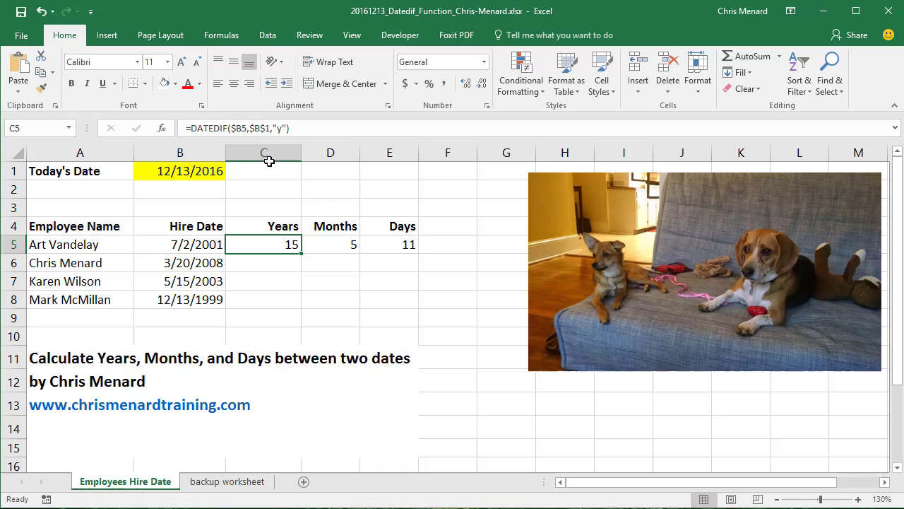
mouse_move(236, 128)
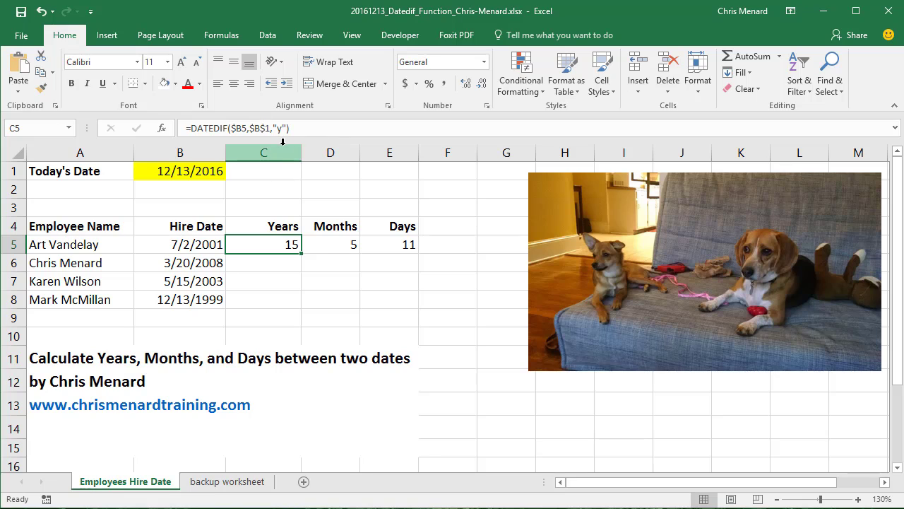
left_click(331, 244)
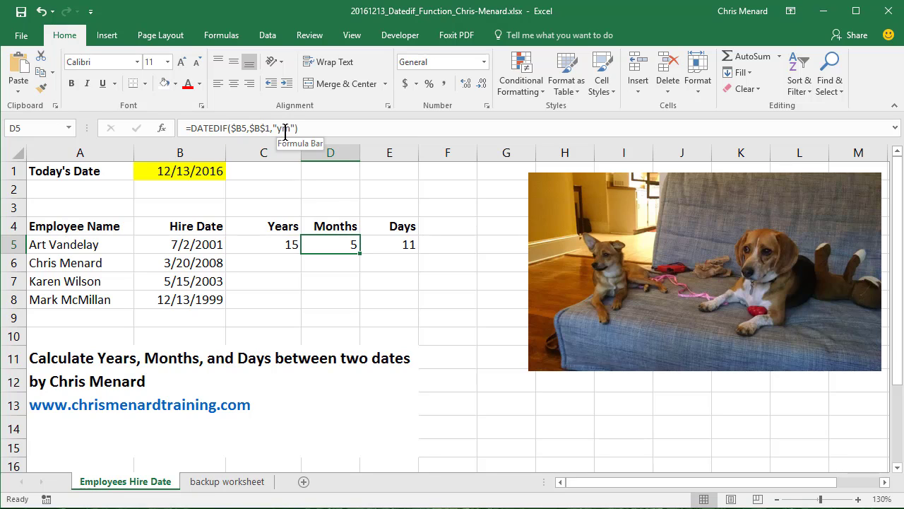
left_click(390, 243)
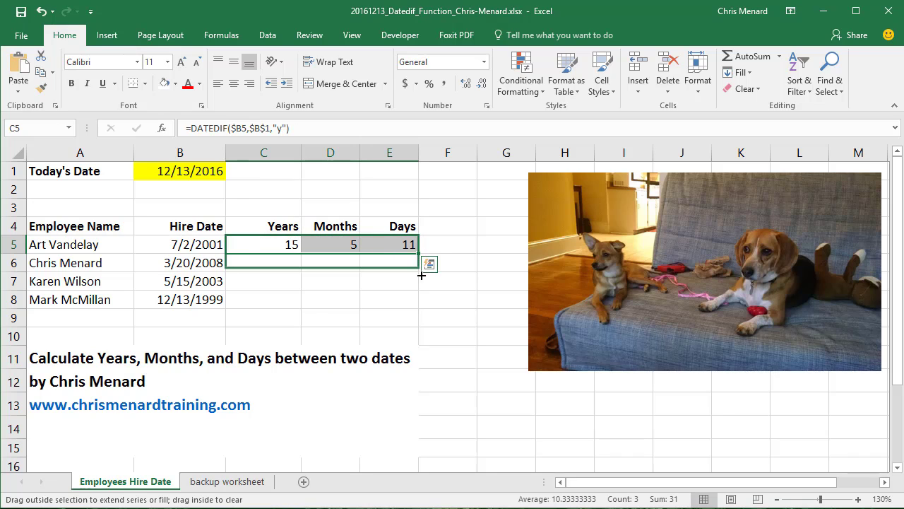
left_click_drag(421, 253, 421, 307)
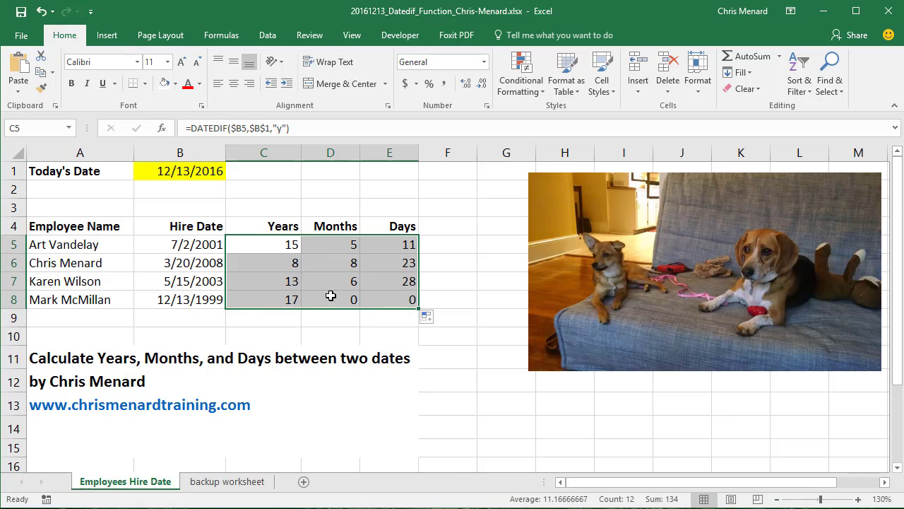
left_click(179, 243)
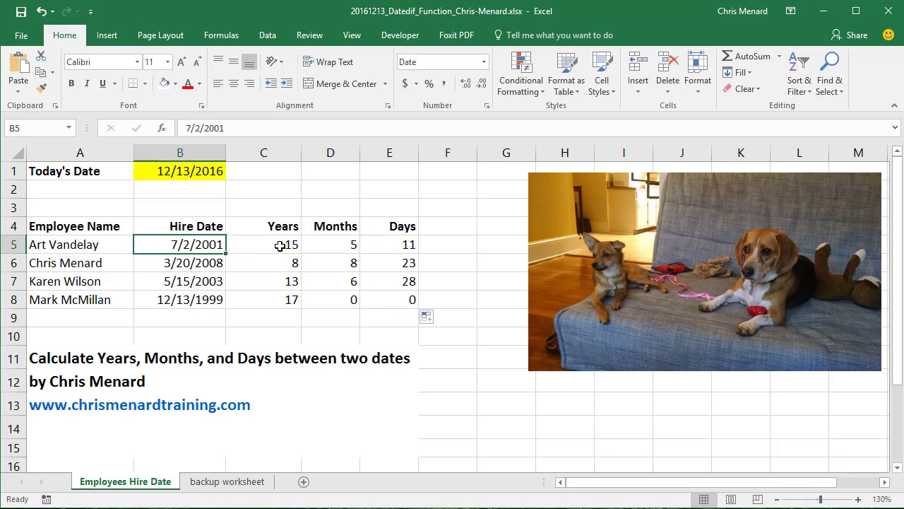
- Test B5 with 12/13/2016 and 12/12/2016, then set it to 7/28/2007 giving 9 years, 4 months, 15 days
type("12/13")
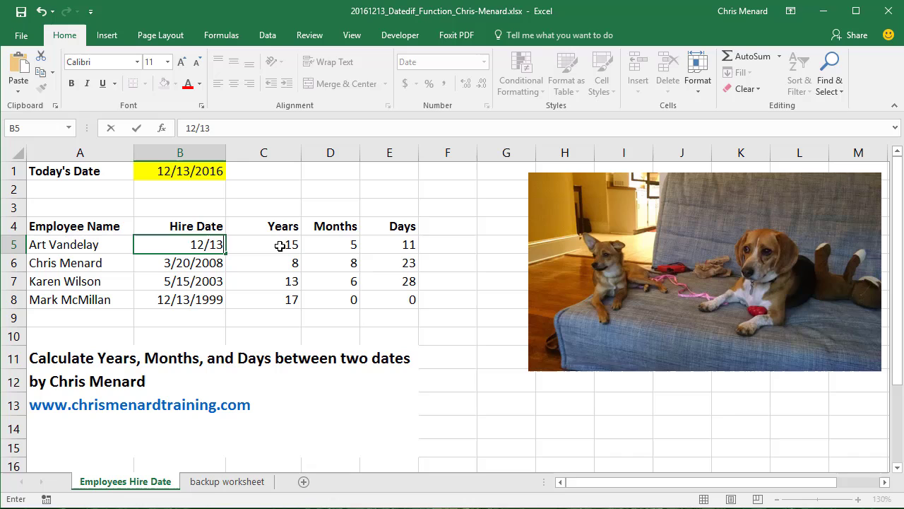
type("/2016")
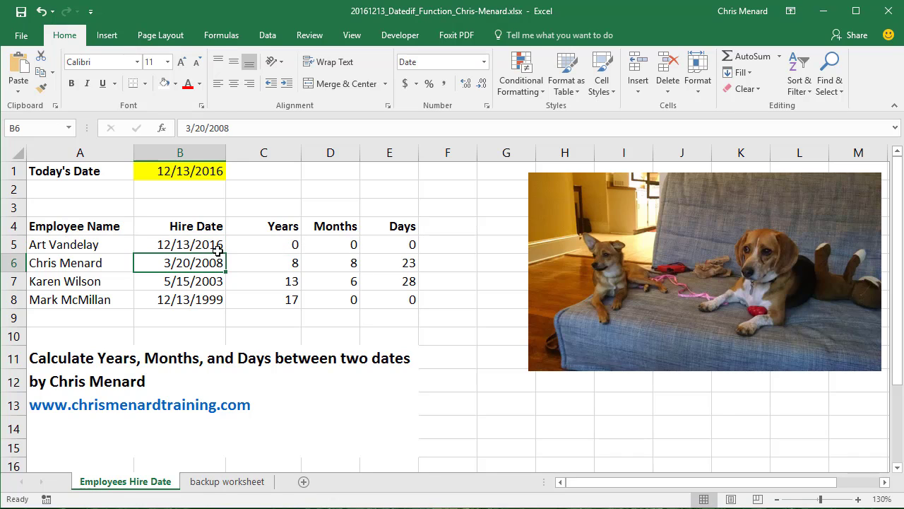
type("12/")
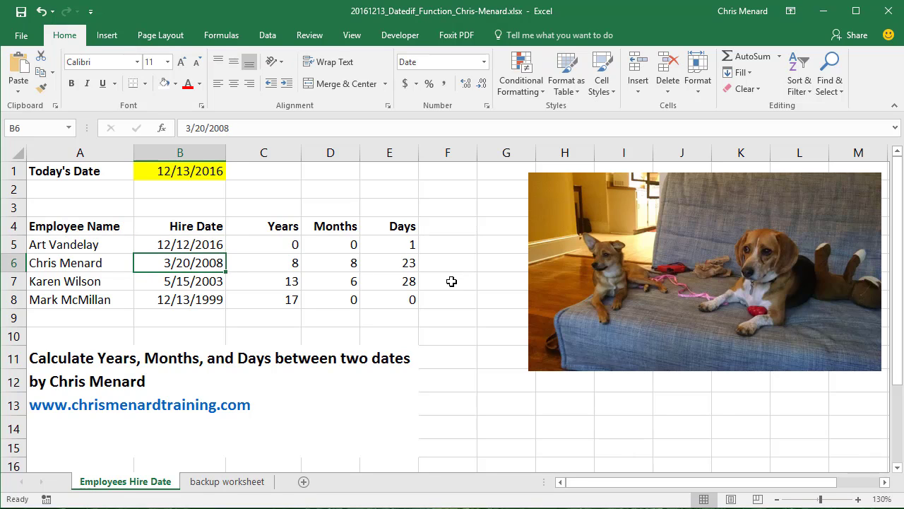
left_click(180, 243)
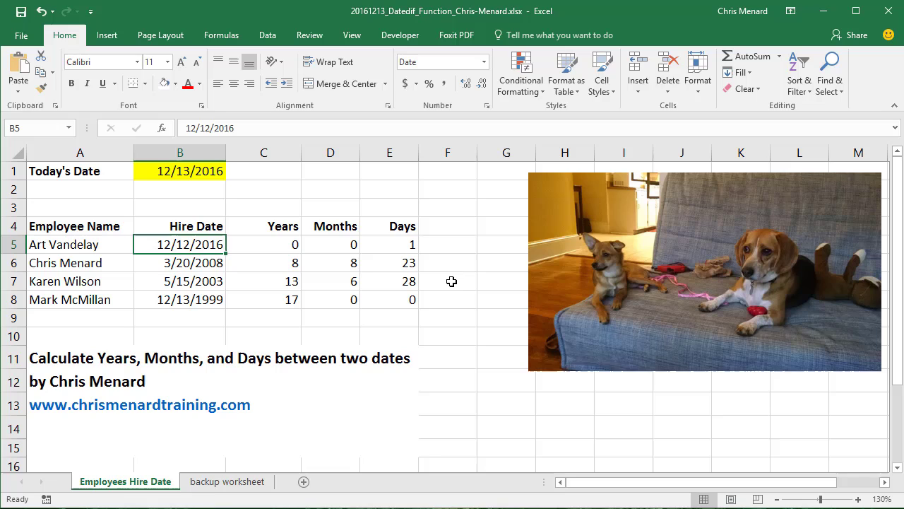
type("7/28/2007")
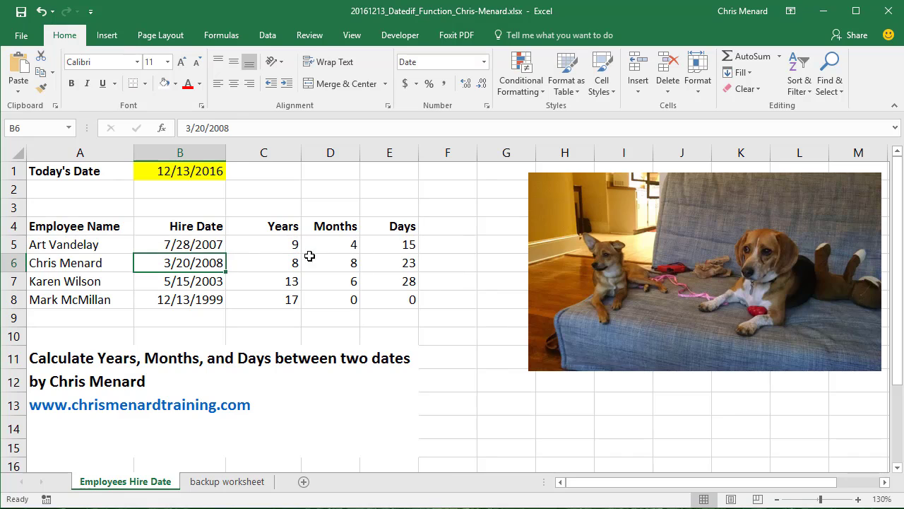
left_click(330, 243)
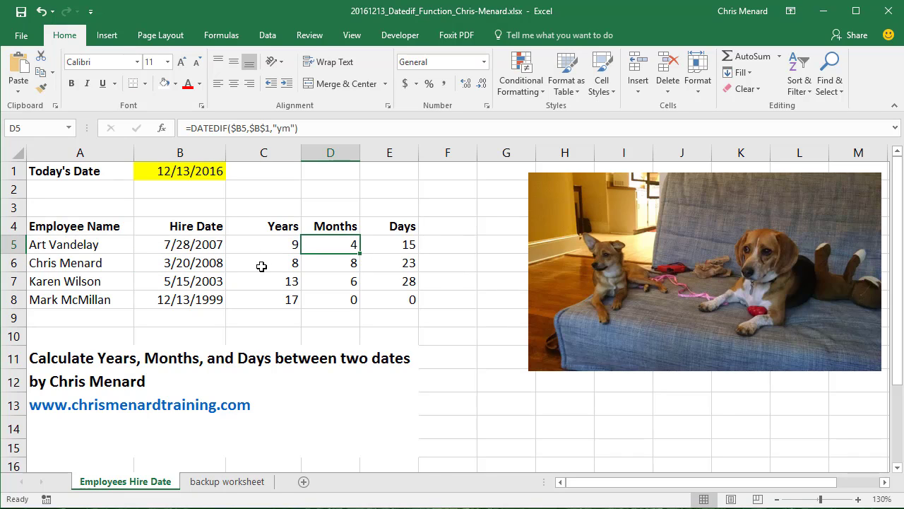
mouse_move(261, 356)
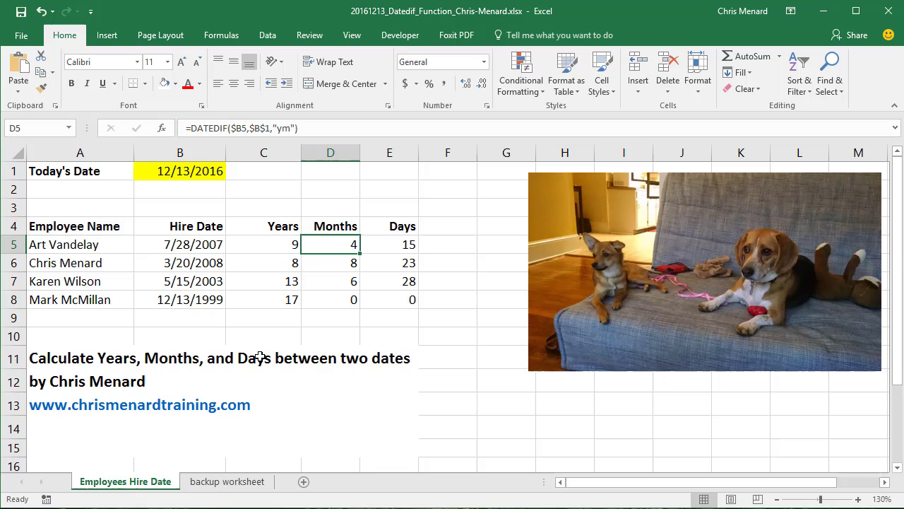
mouse_move(291, 313)
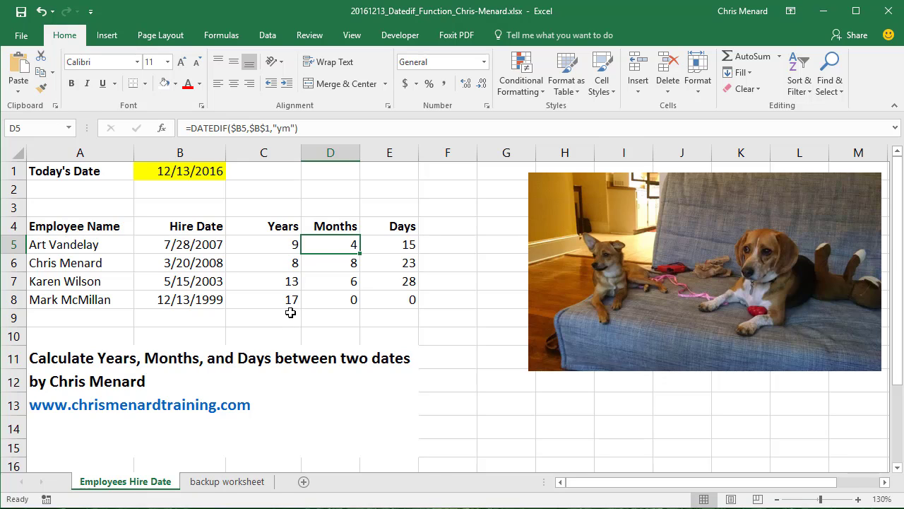
mouse_move(227, 333)
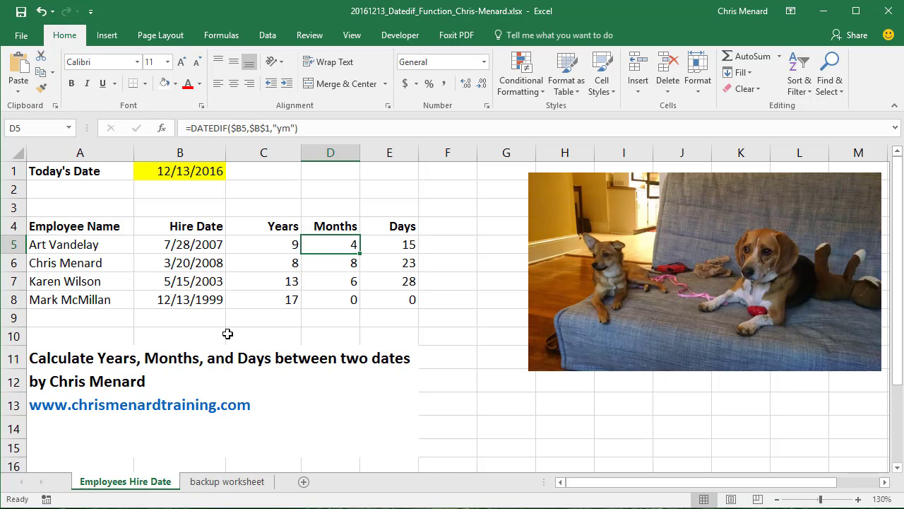
left_click(179, 316)
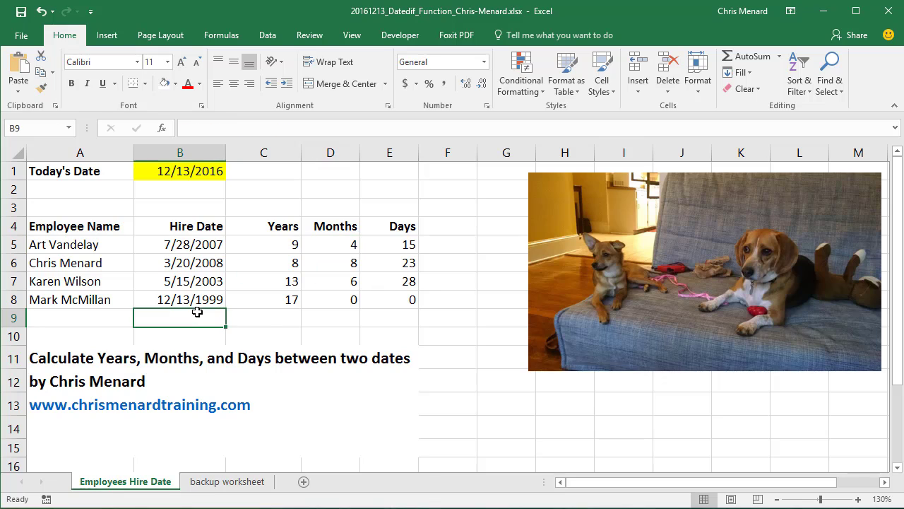